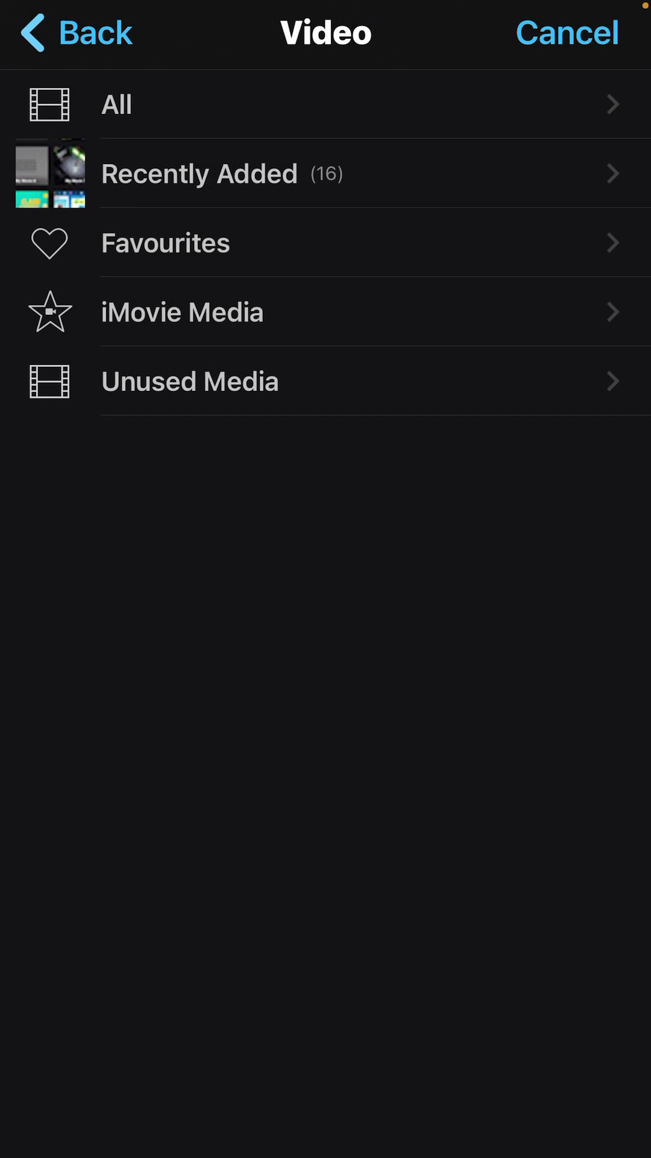
# - Show All videos in the media browser and look down through the library list
pyautogui.click(117, 104)
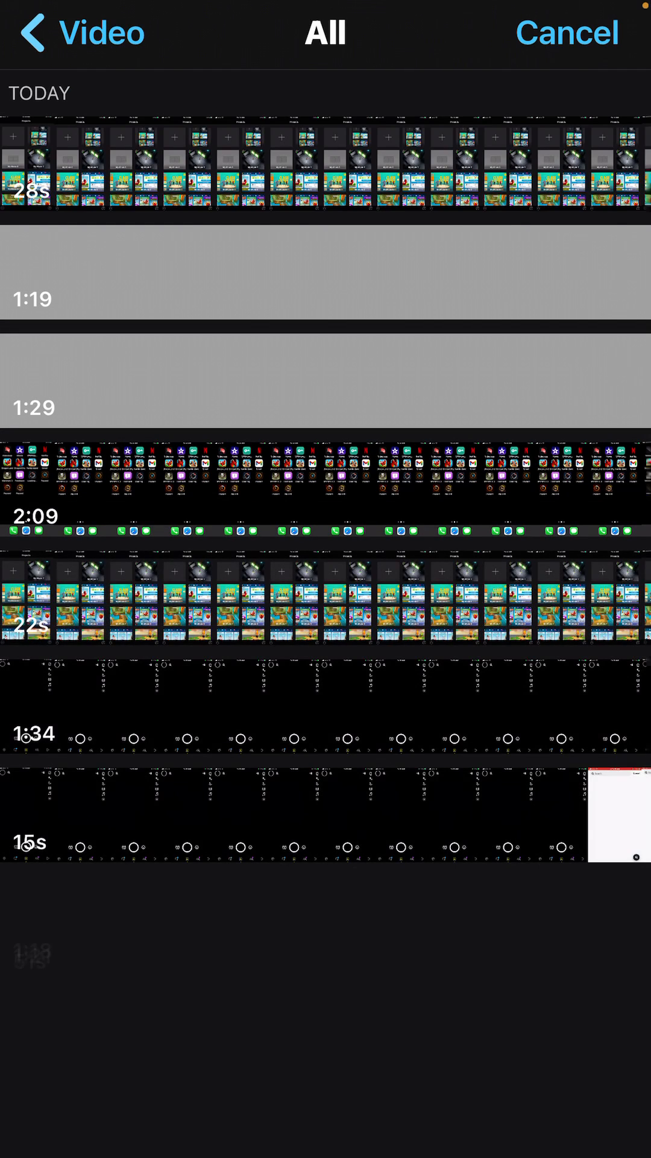
pyautogui.scroll(-3)
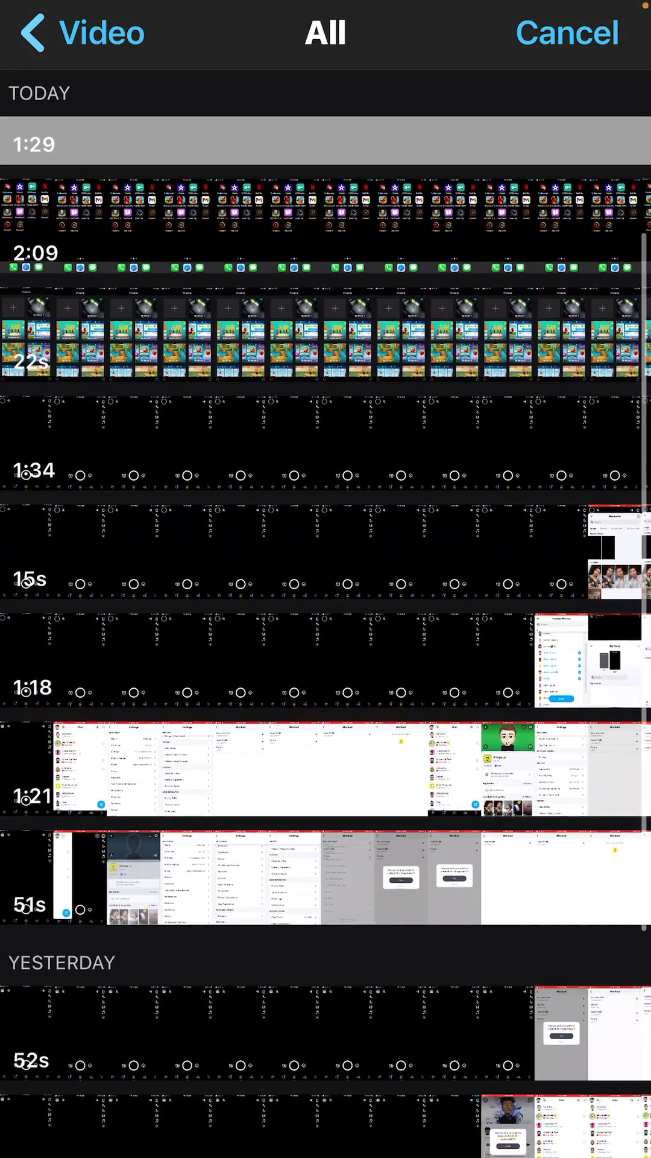
pyautogui.scroll(-3)
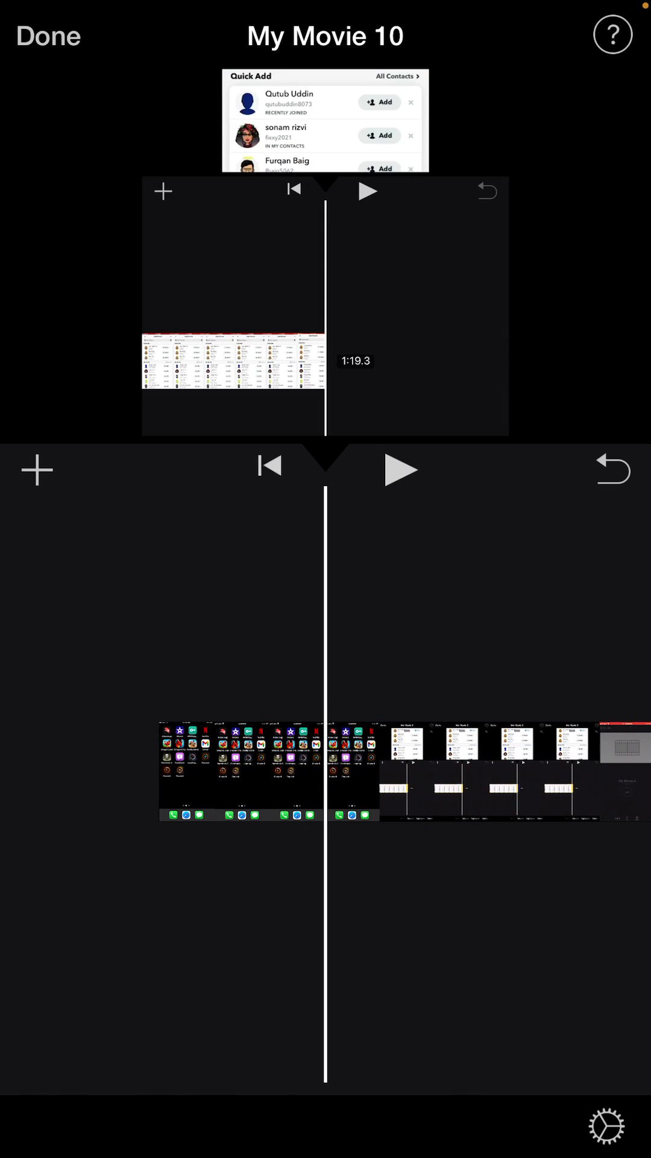
# - Select the video clip on the My Movie 10 timeline to reveal the editing toolbar
pyautogui.click(239, 772)
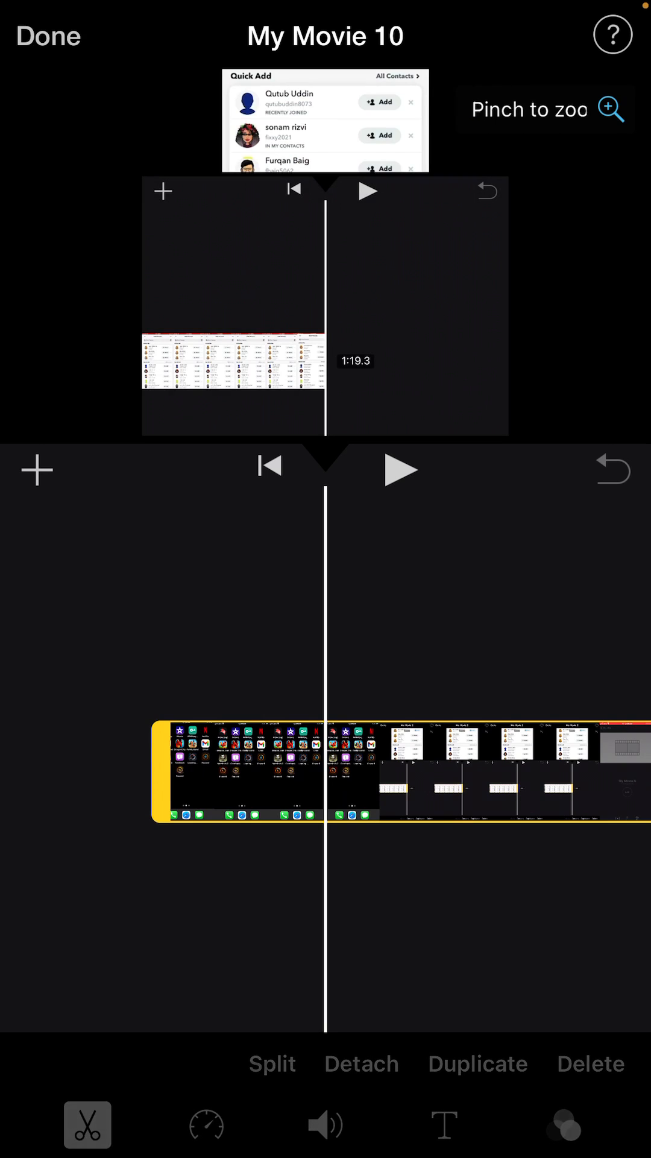